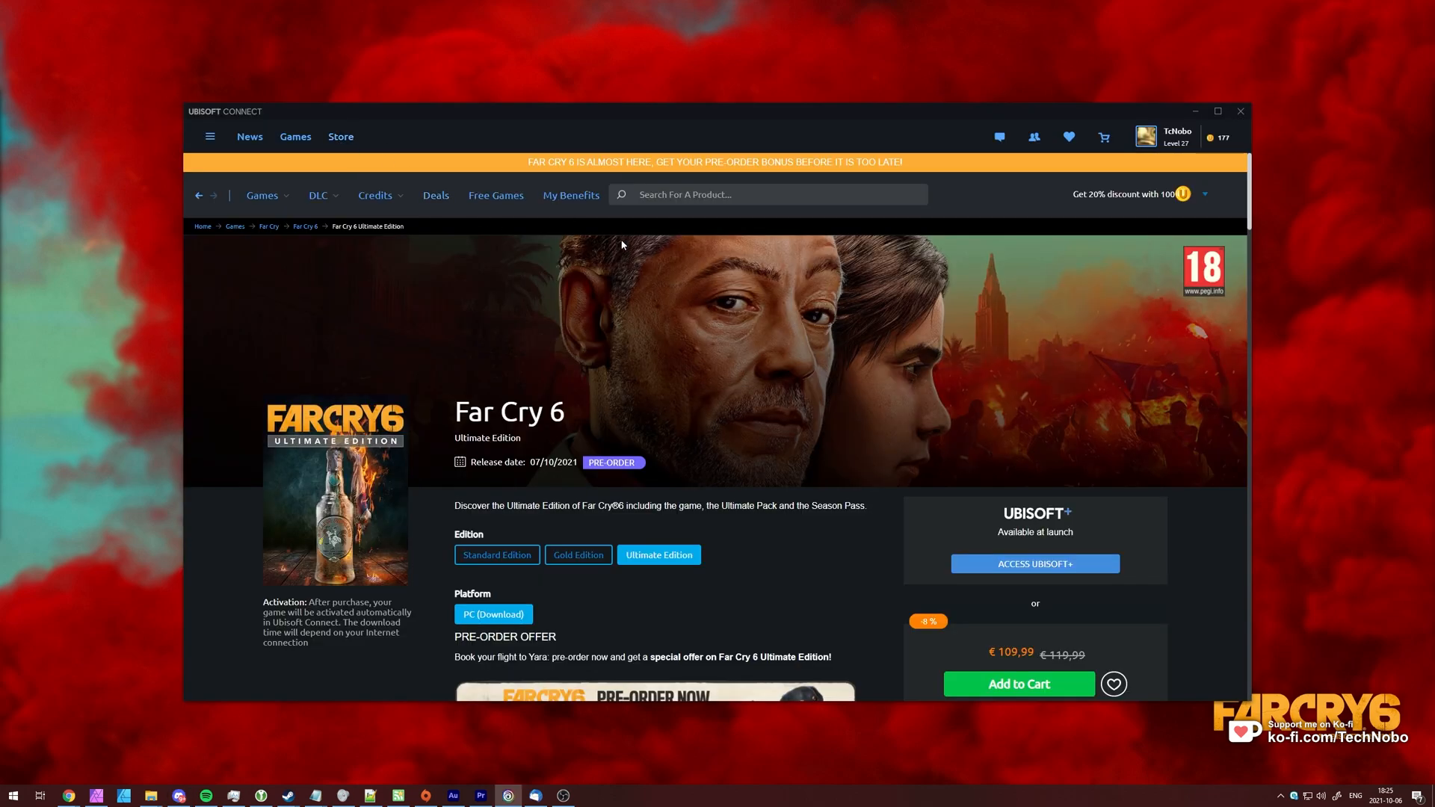
- Browse the owned-games library, then return to the Far Cry 6 store page at its Ubisoft+ offer
scroll("down", 3)
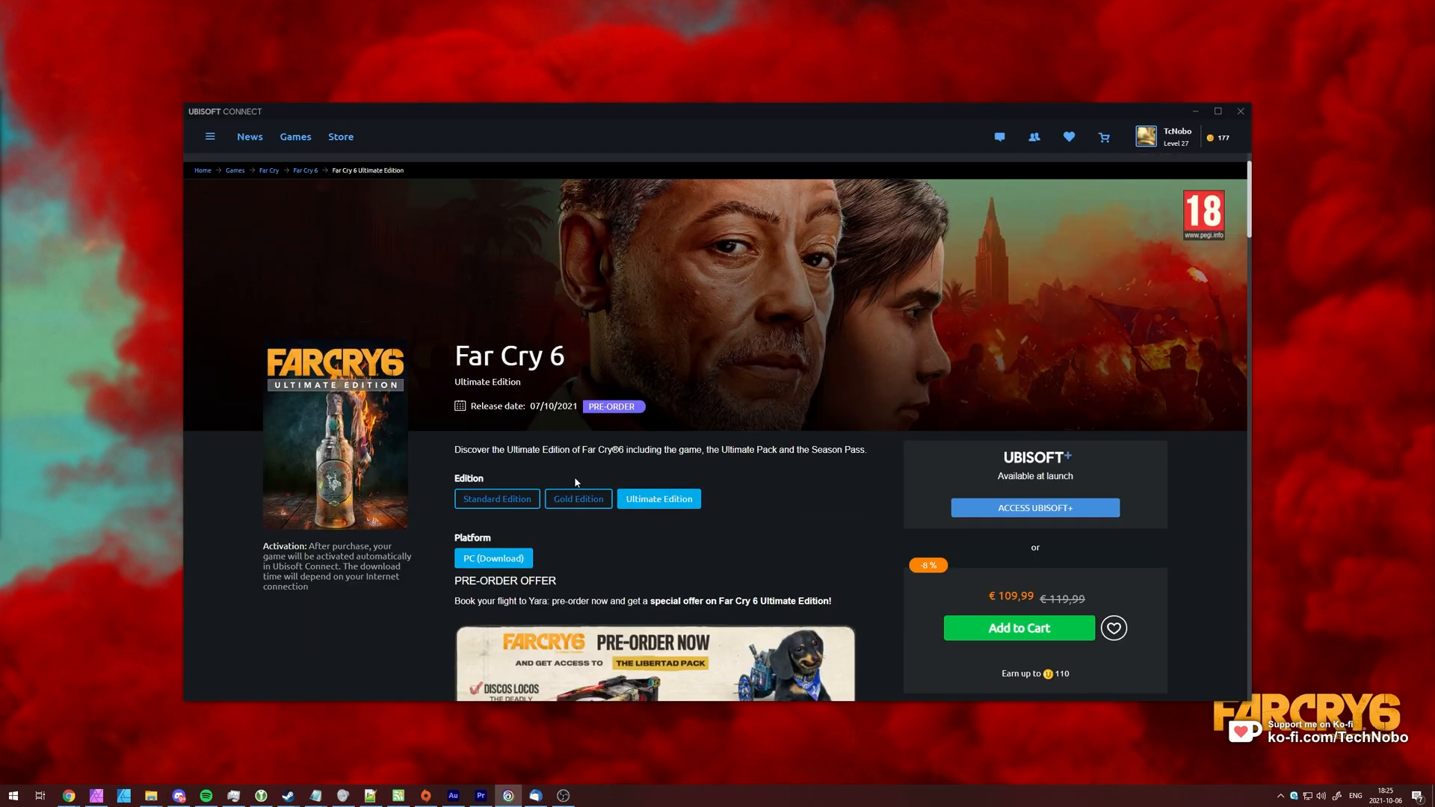
mouse_move(592, 448)
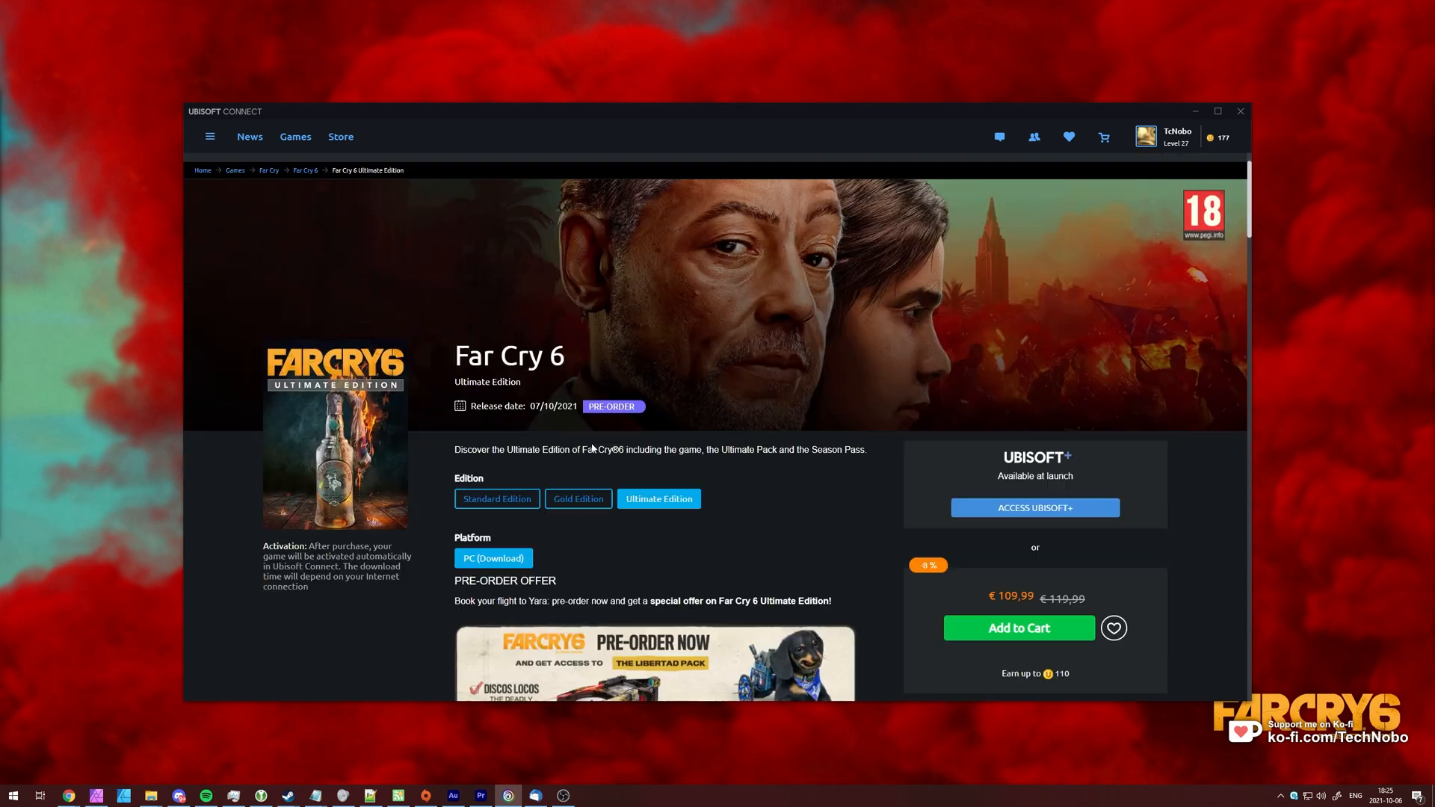
mouse_move(1036, 508)
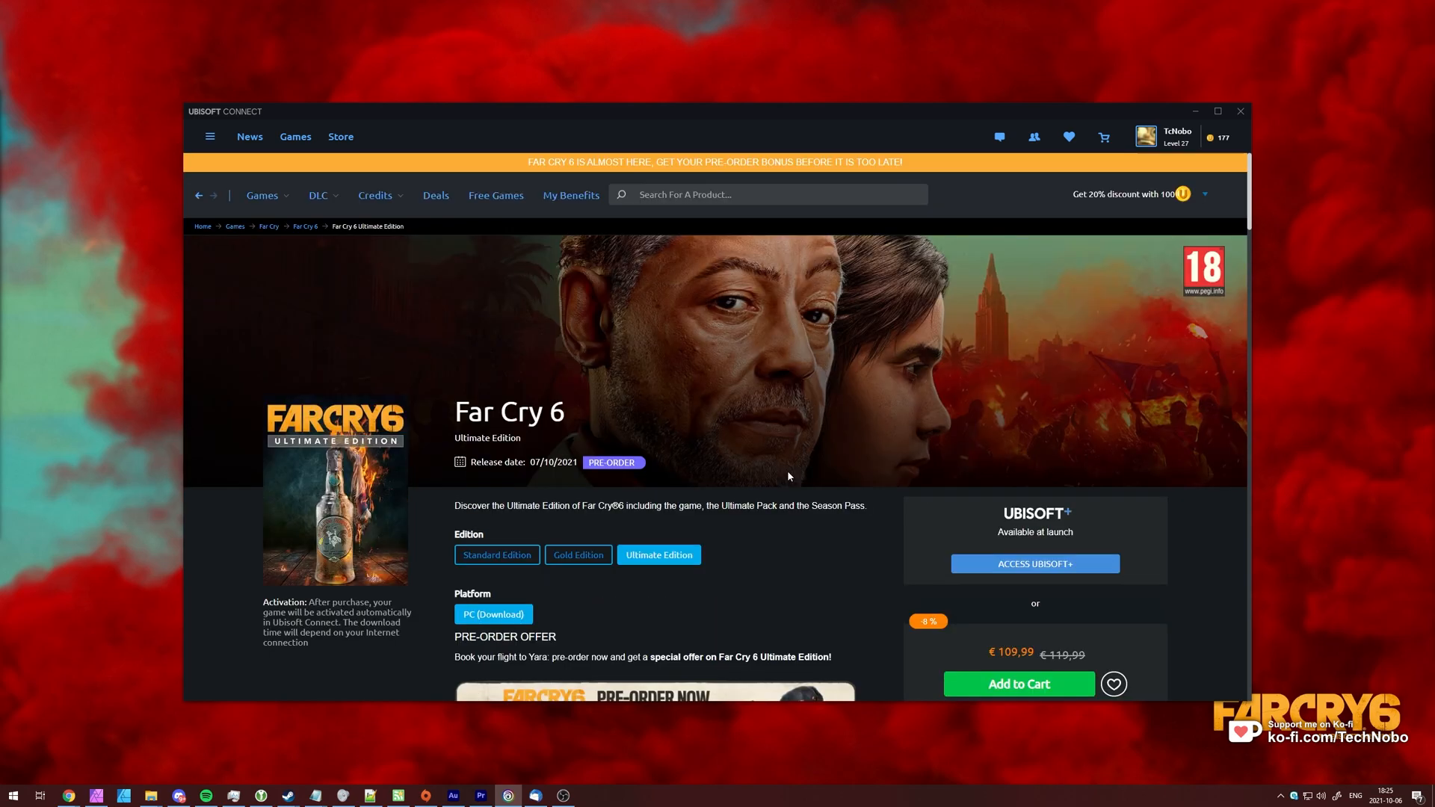
left_click(294, 136)
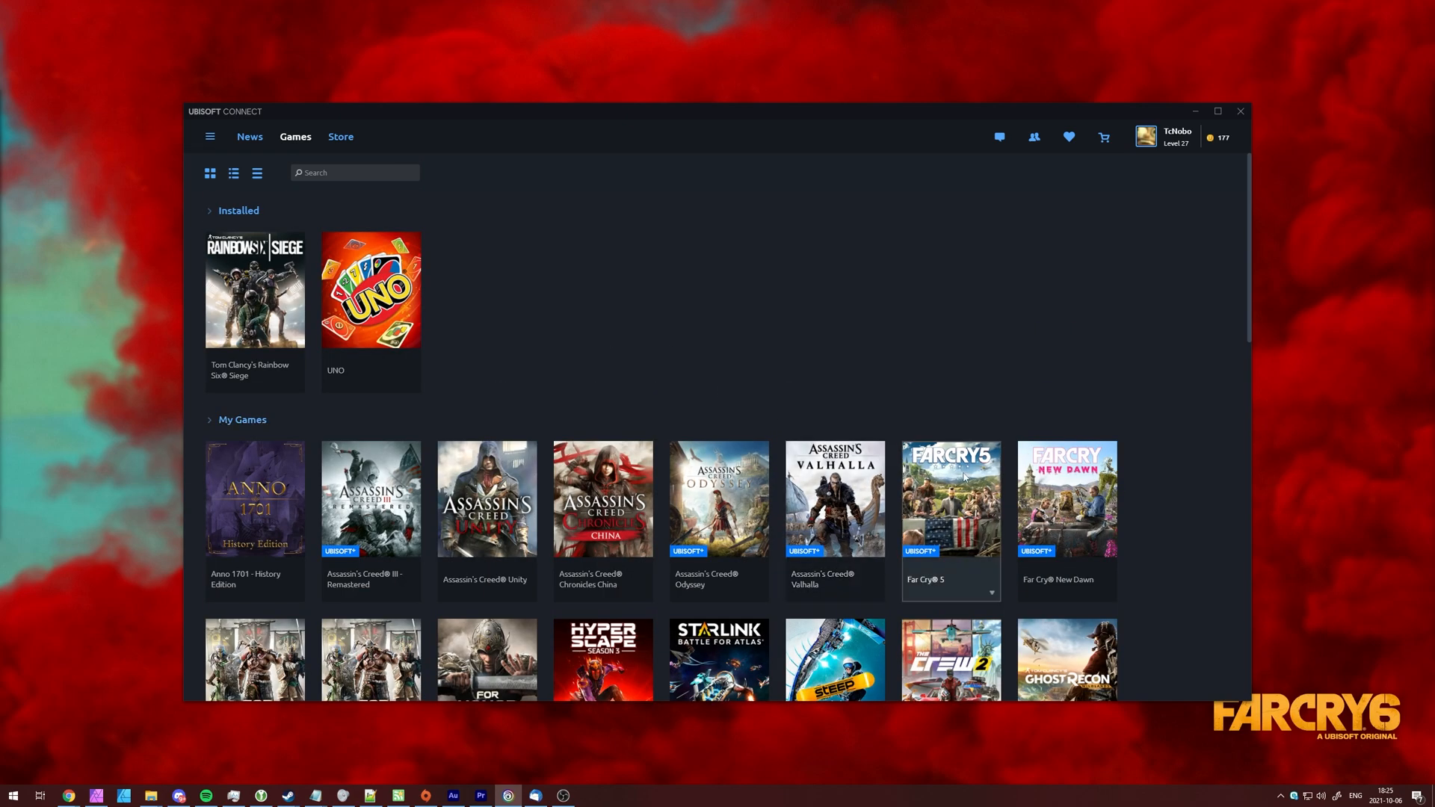
scroll("down", 3)
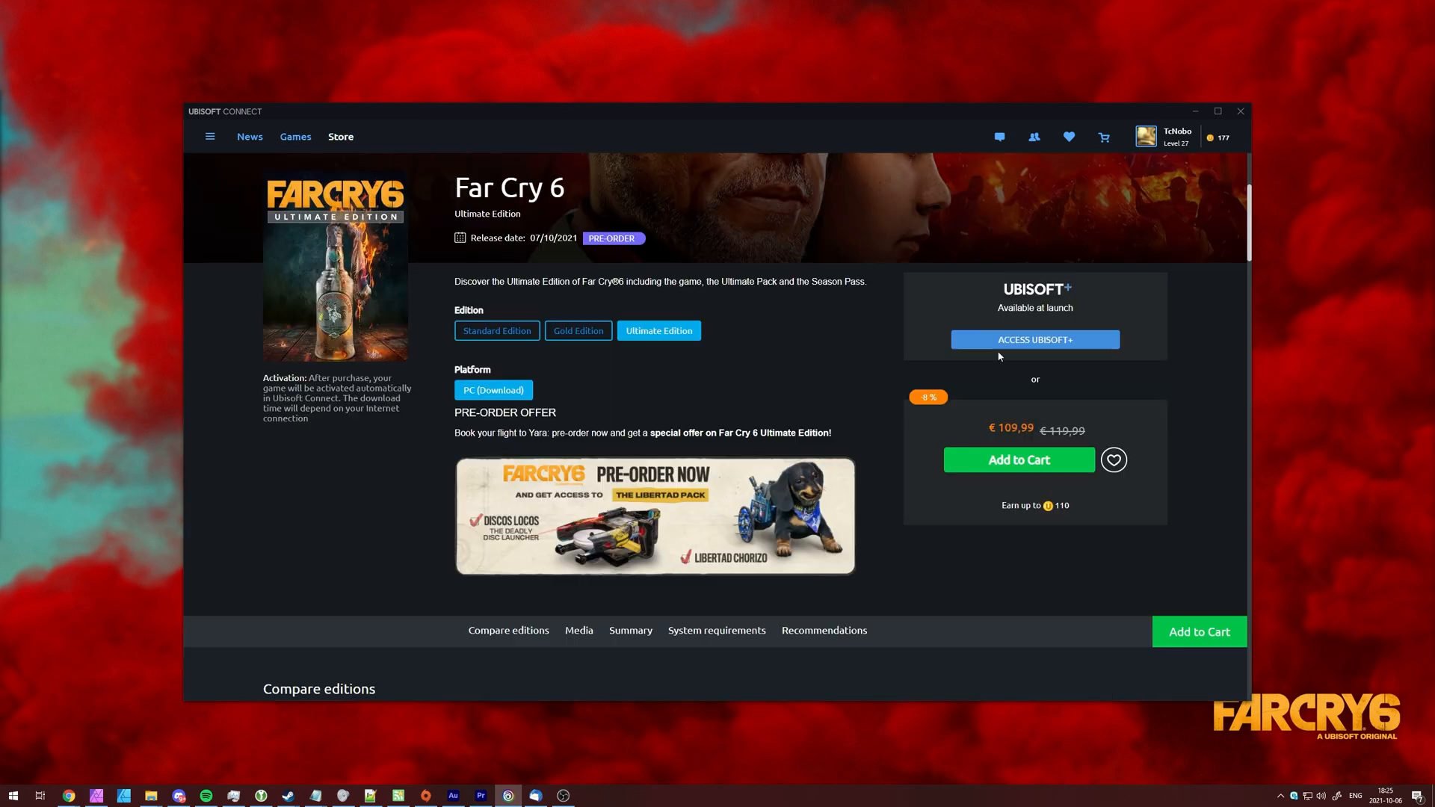
mouse_move(578, 330)
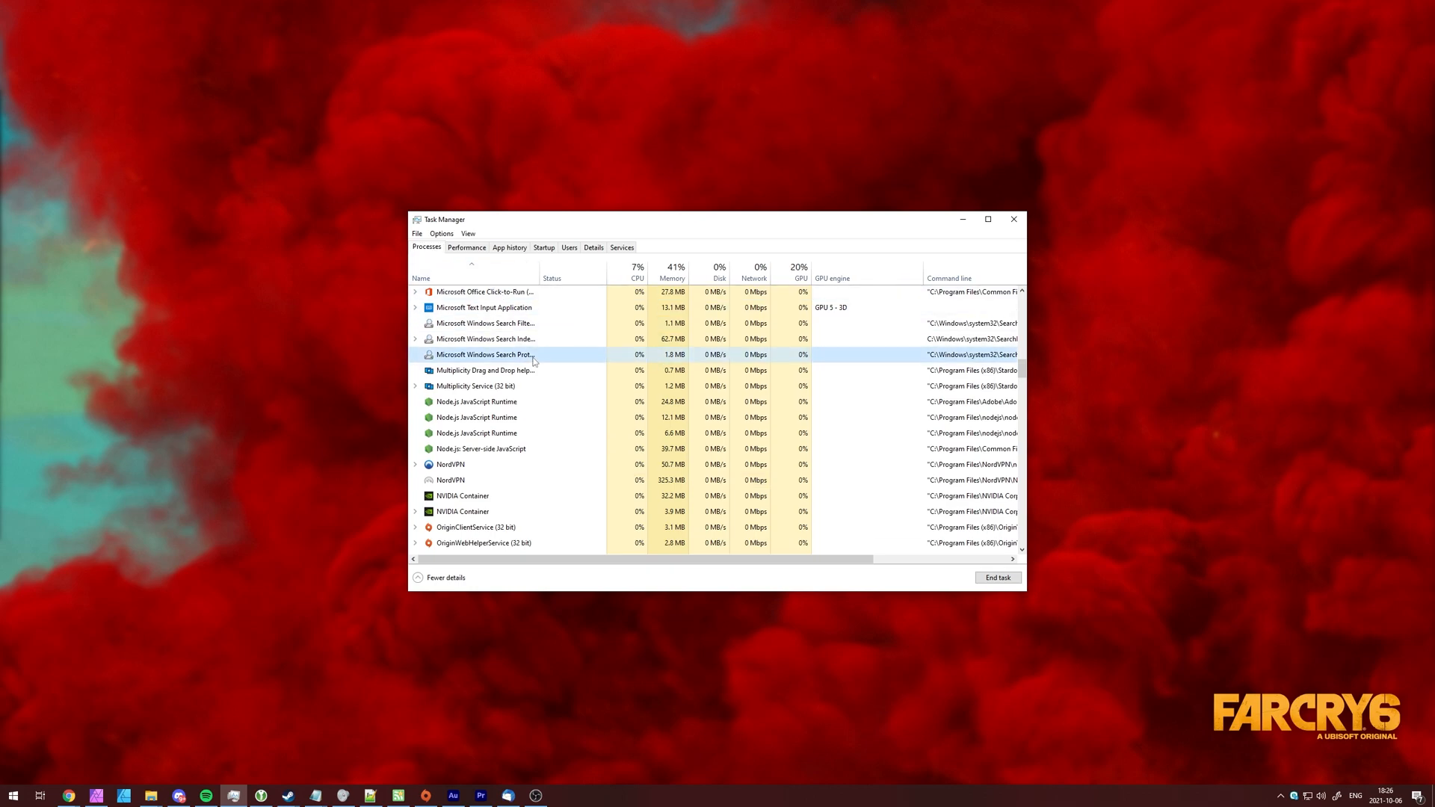
- Look through the running processes in Task Manager and minimise it to reveal the Ubisoft+ page
scroll("down", 3)
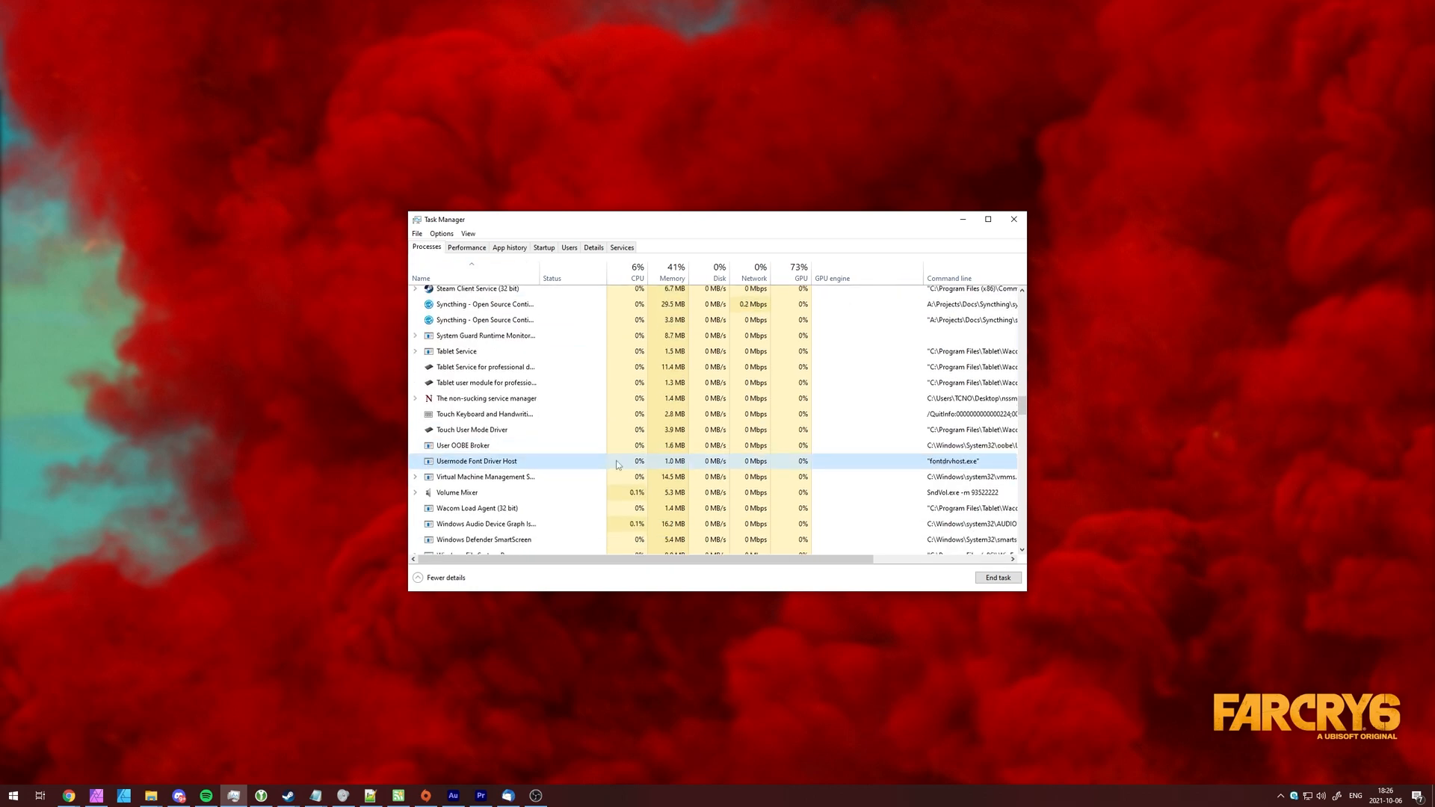
scroll("down", 3)
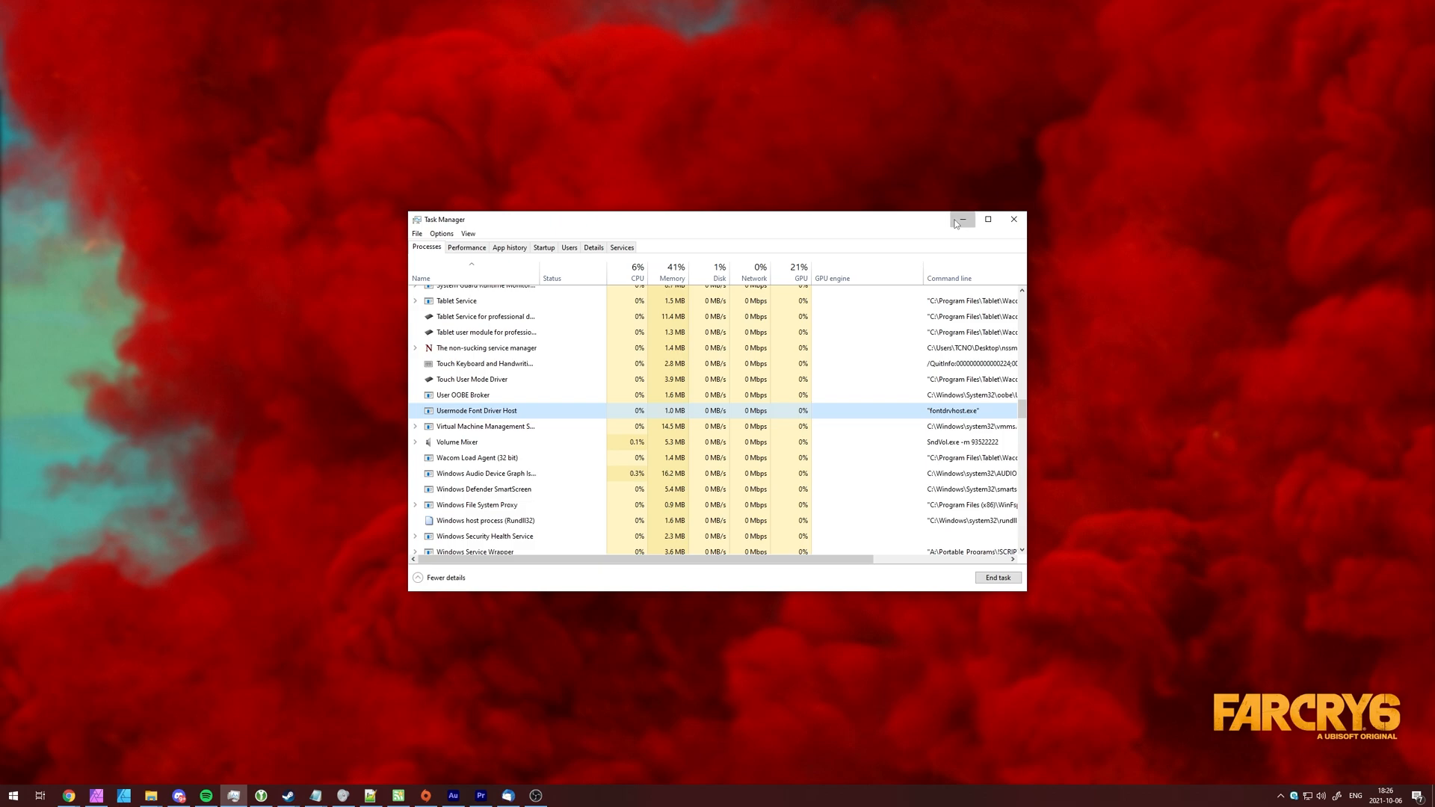
left_click(960, 219)
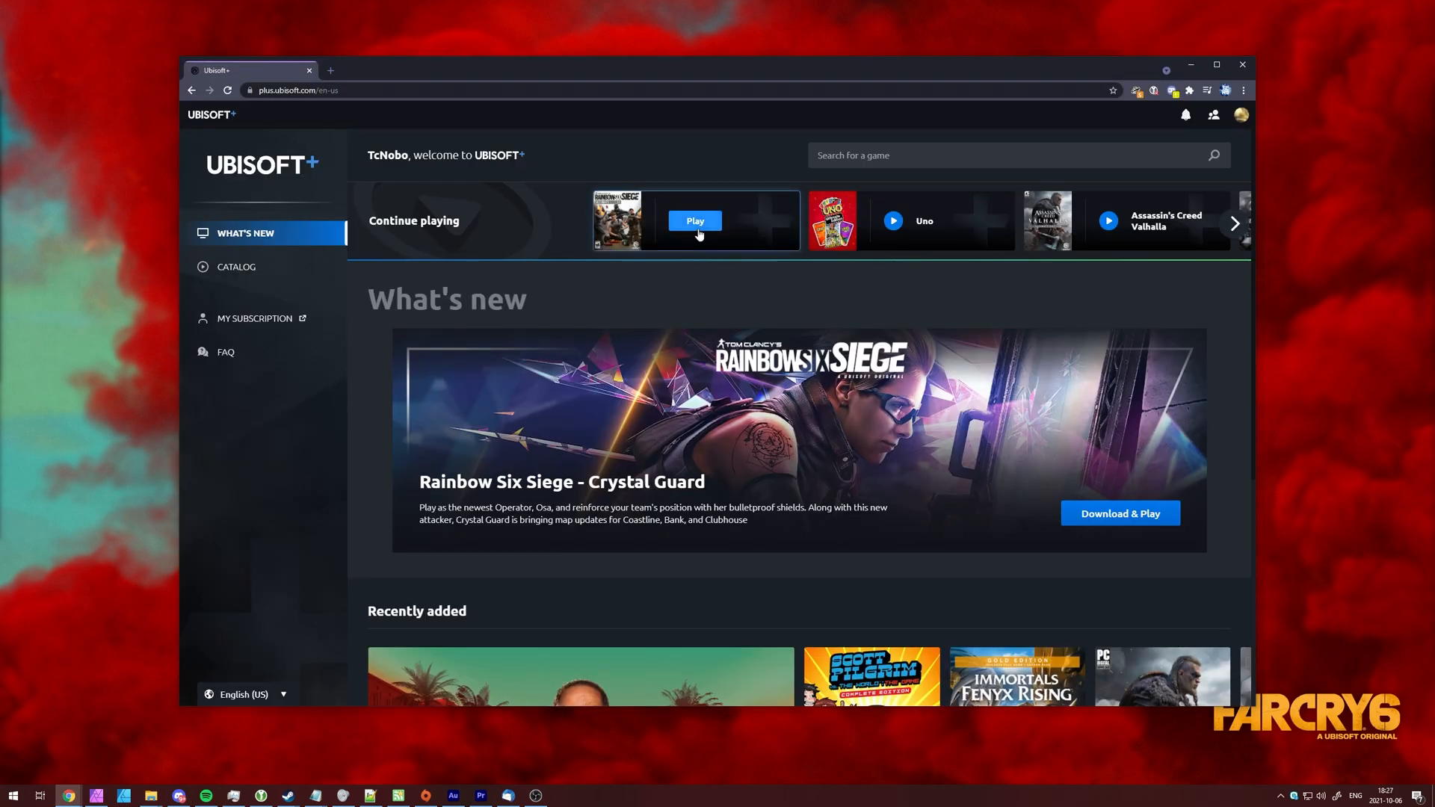
mouse_move(775, 237)
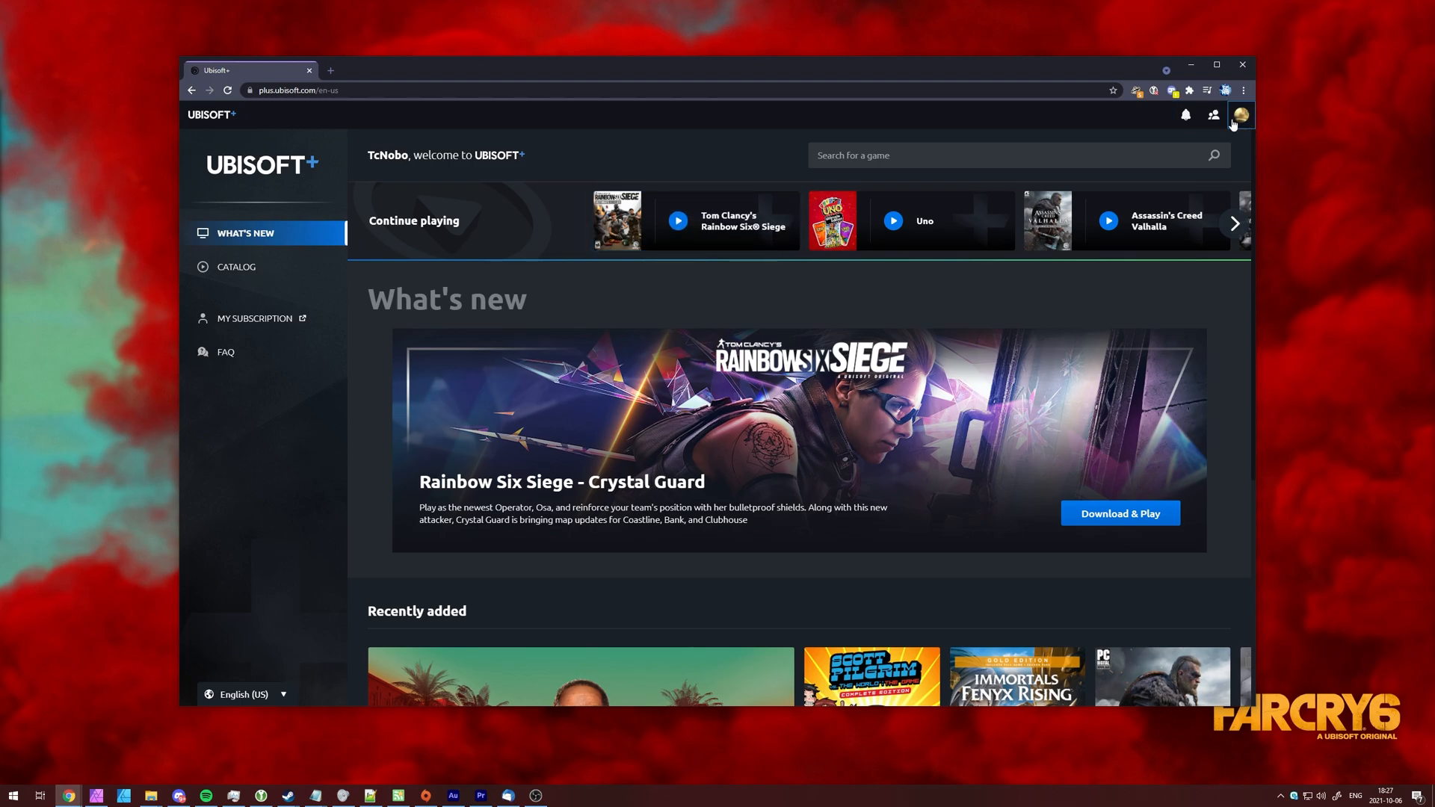
- Open the Ubisoft+ Catalog page, with Far Cry 6 first among recommended games
left_click(236, 266)
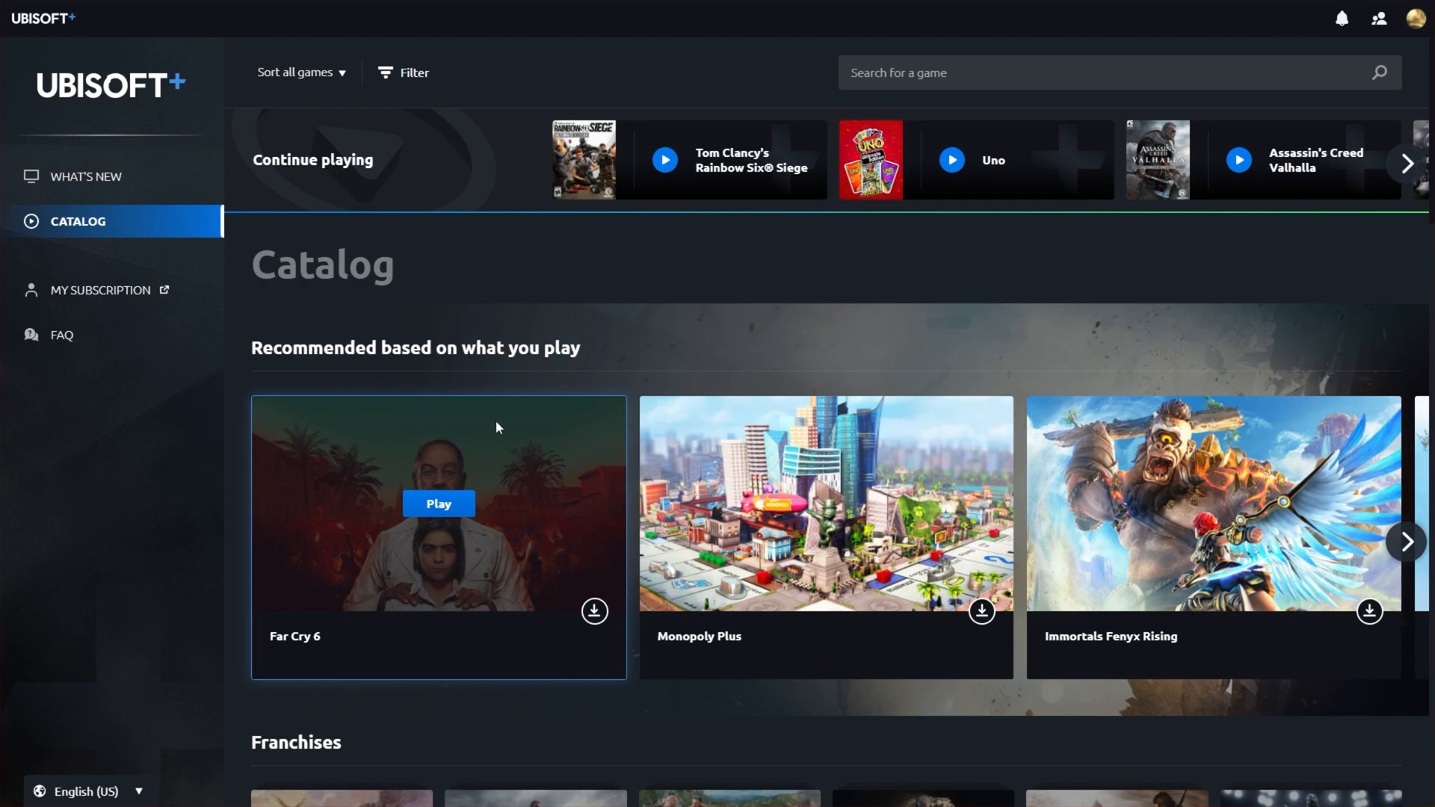
- Search the catalog for 'far cry' and start playing Far Cry 6, launching it in Ubisoft Connect
left_click(1007, 72)
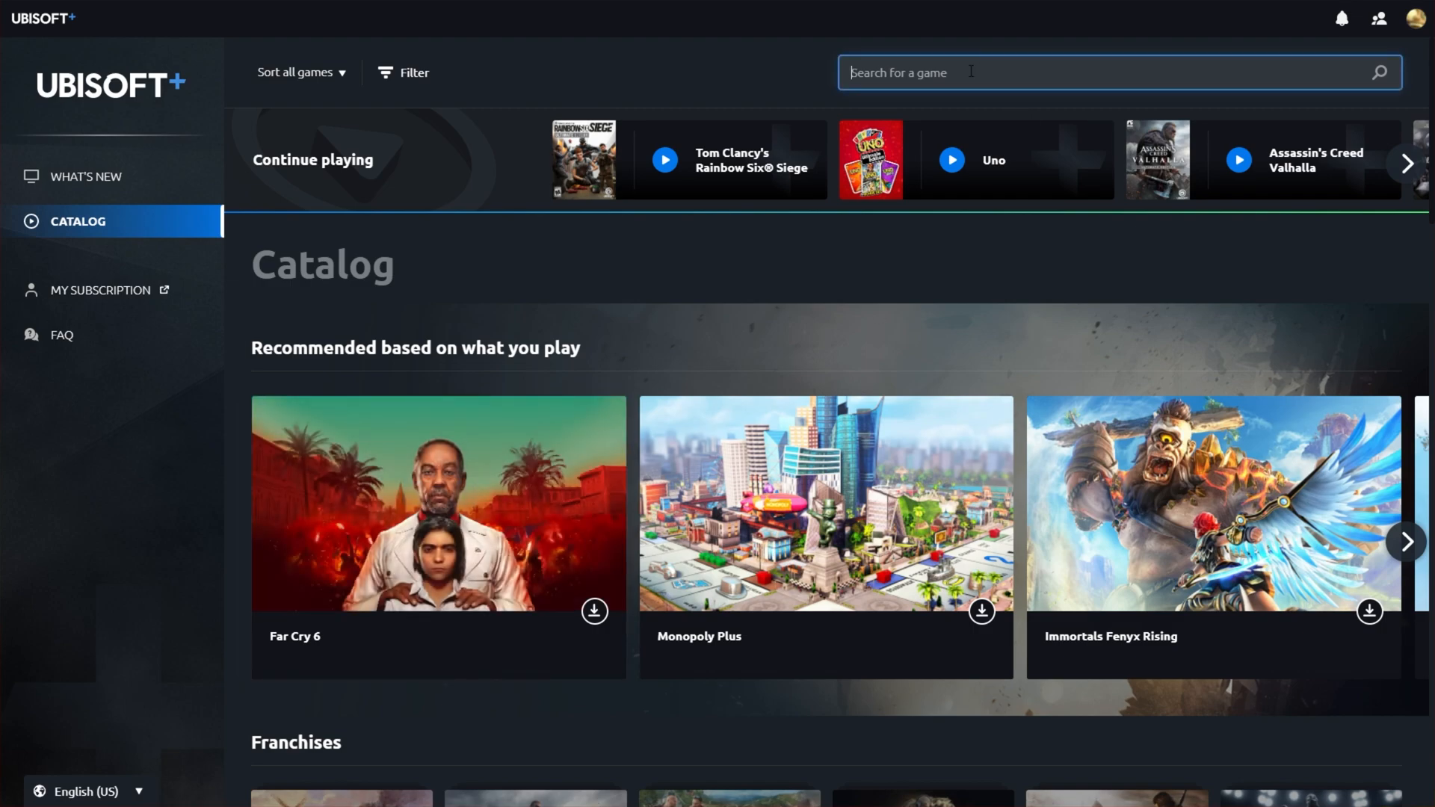
type("far")
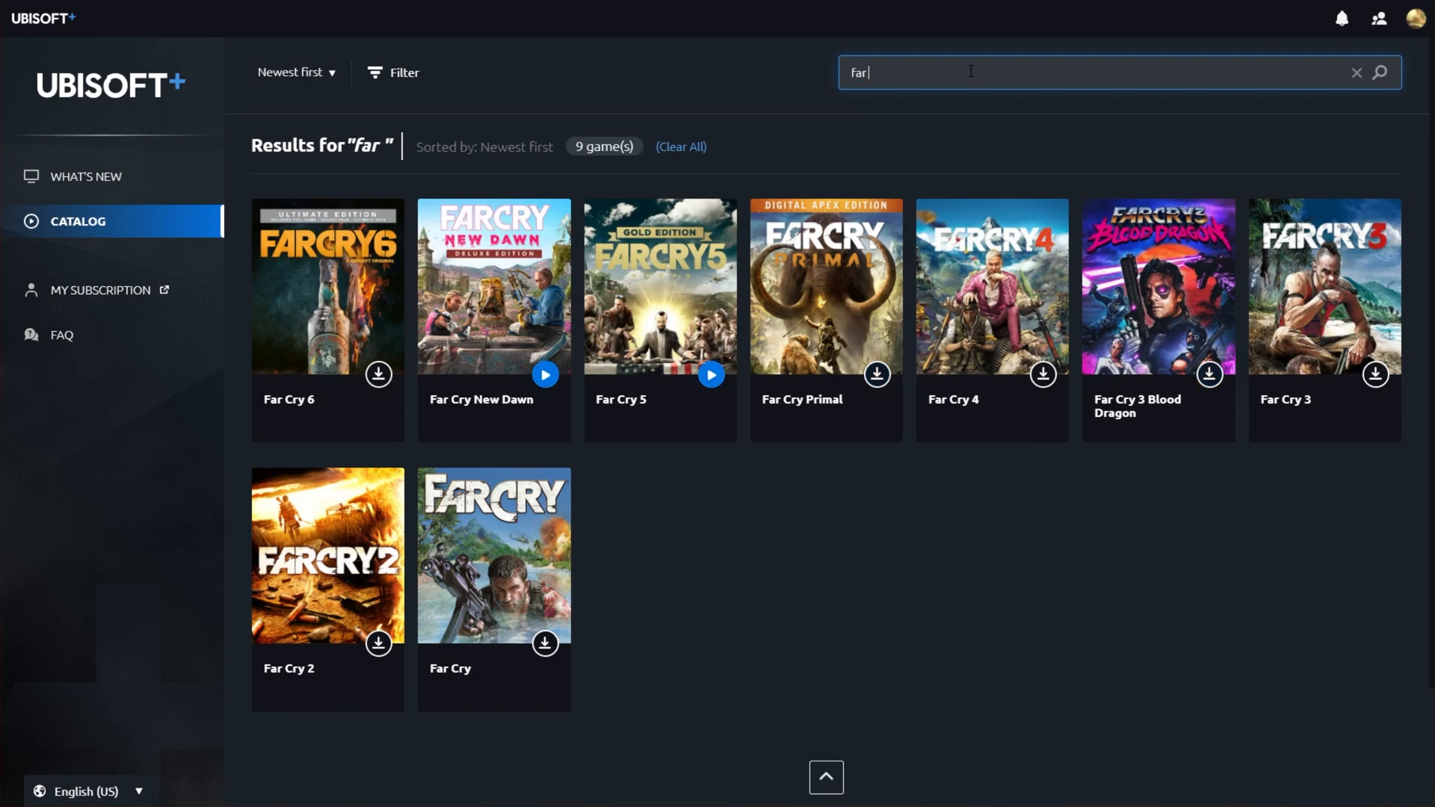
type("cry")
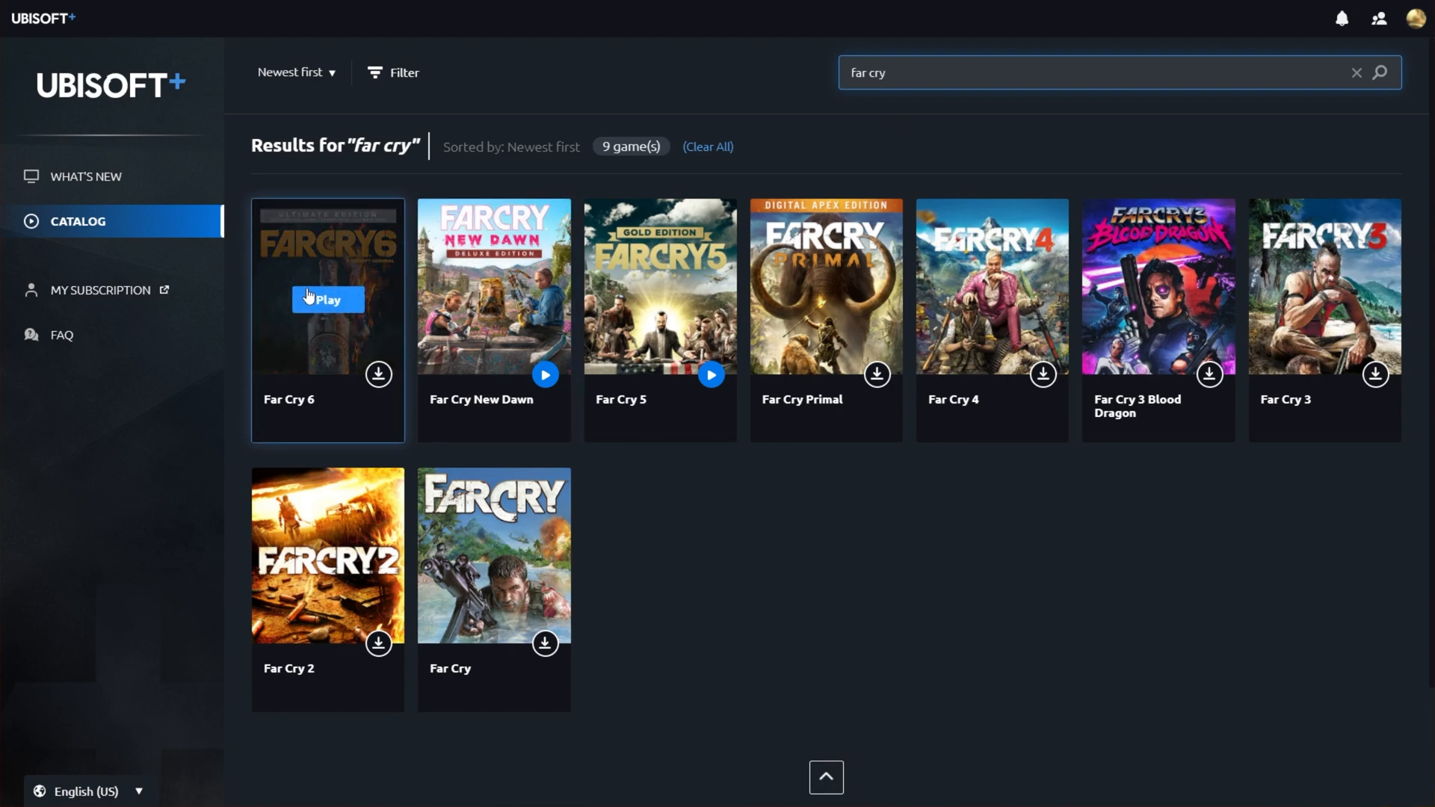
left_click(326, 299)
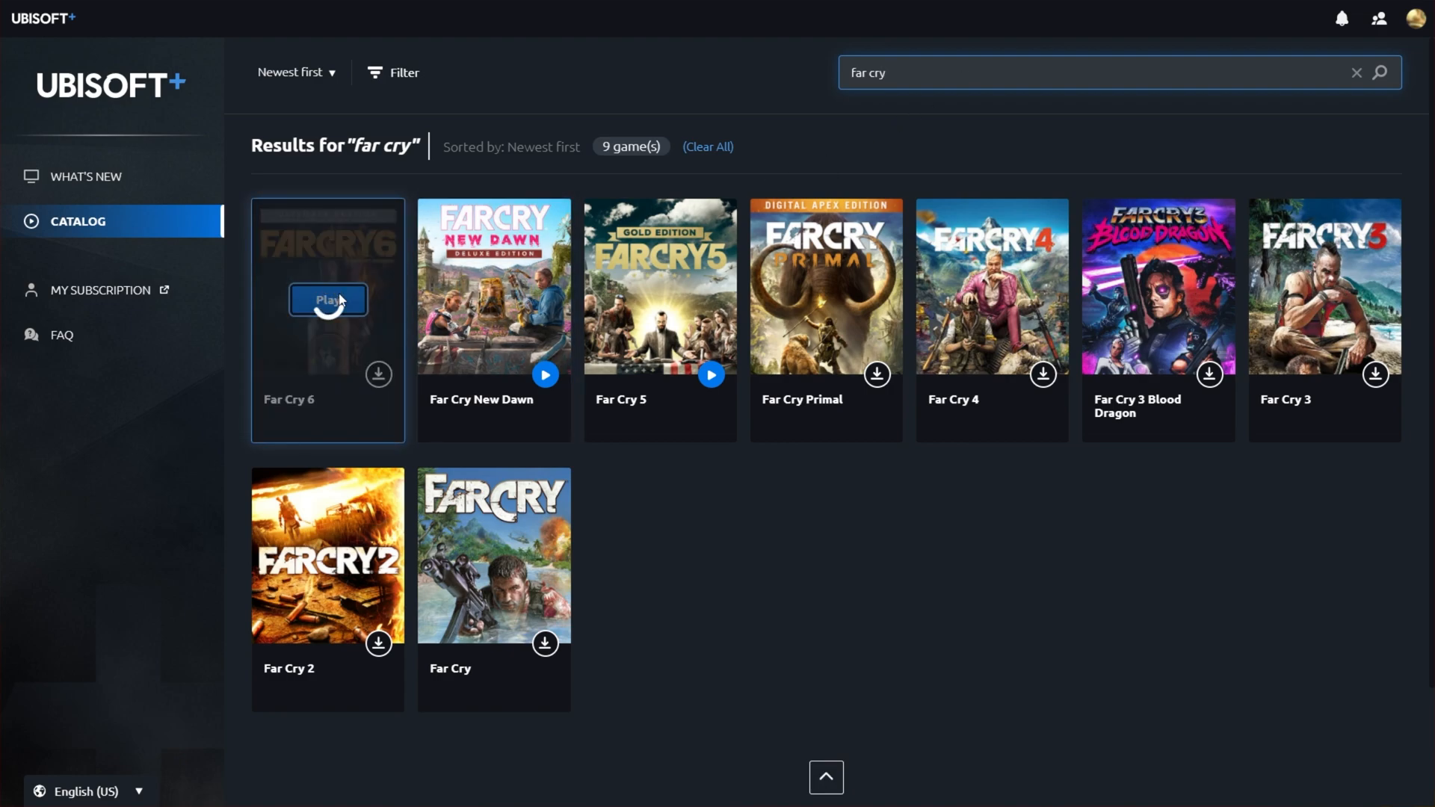
left_click(327, 298)
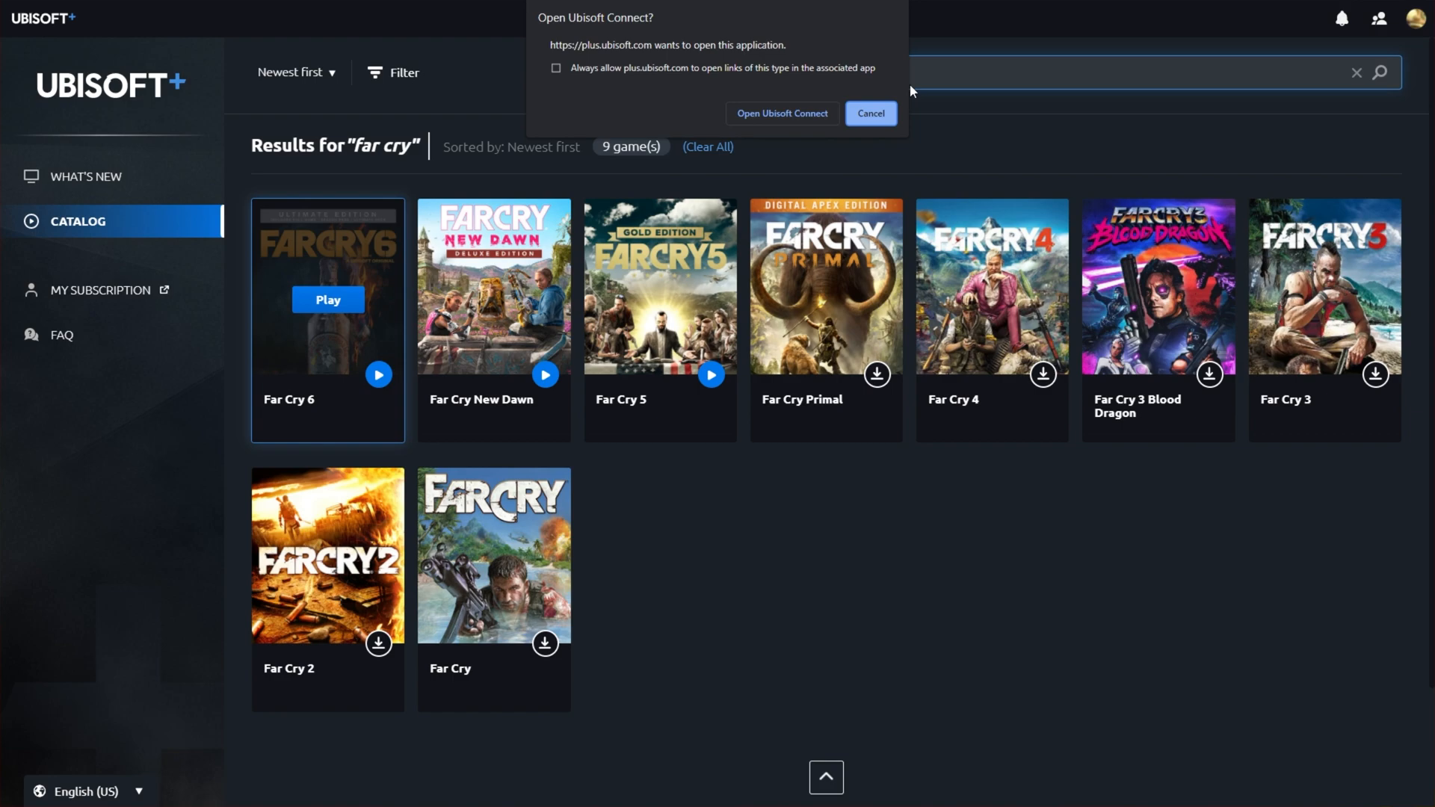
mouse_move(777, 114)
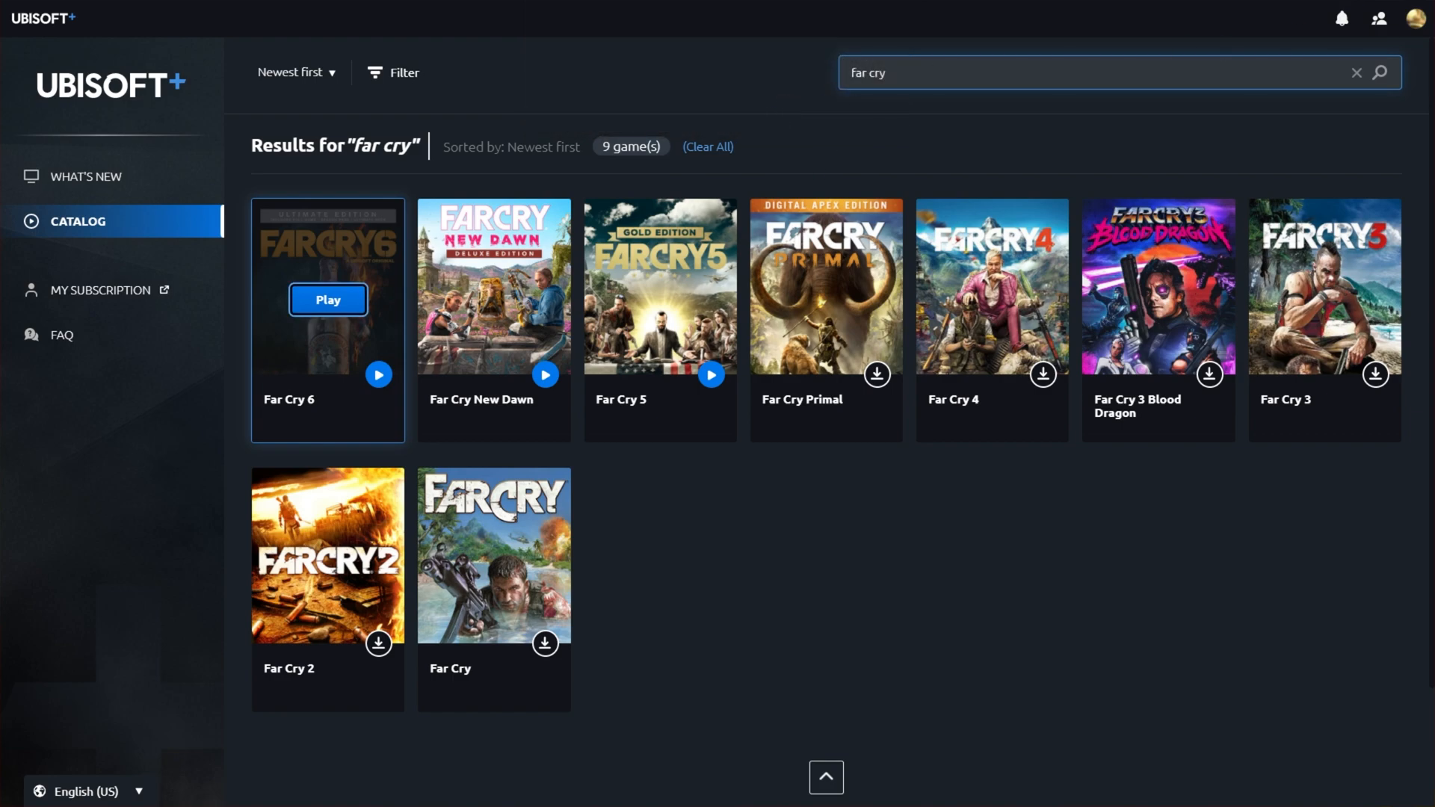
left_click(327, 299)
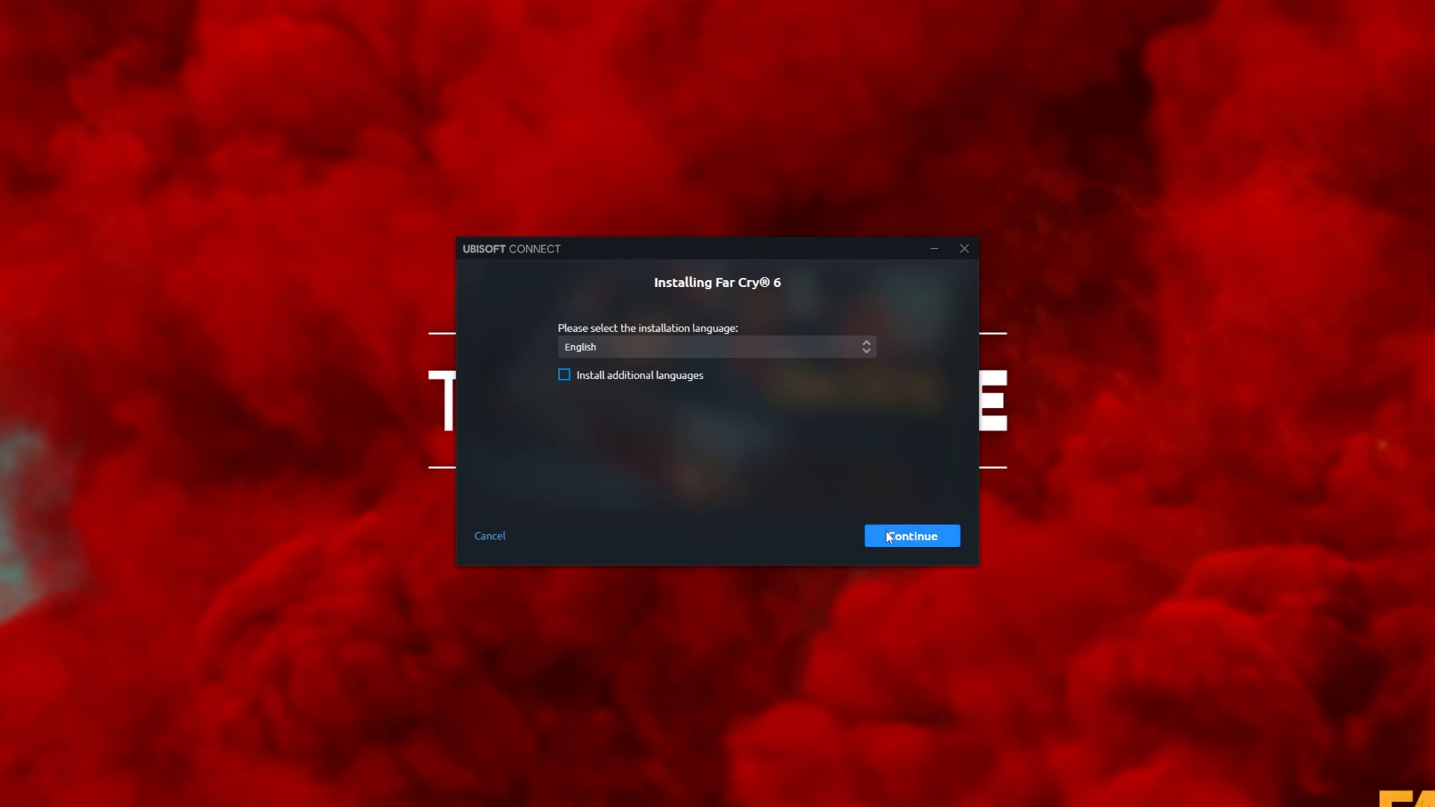
- Install Far Cry 6 in English to E:/Games/Ubisoft/Far Cry 6 and start the download
left_click(910, 536)
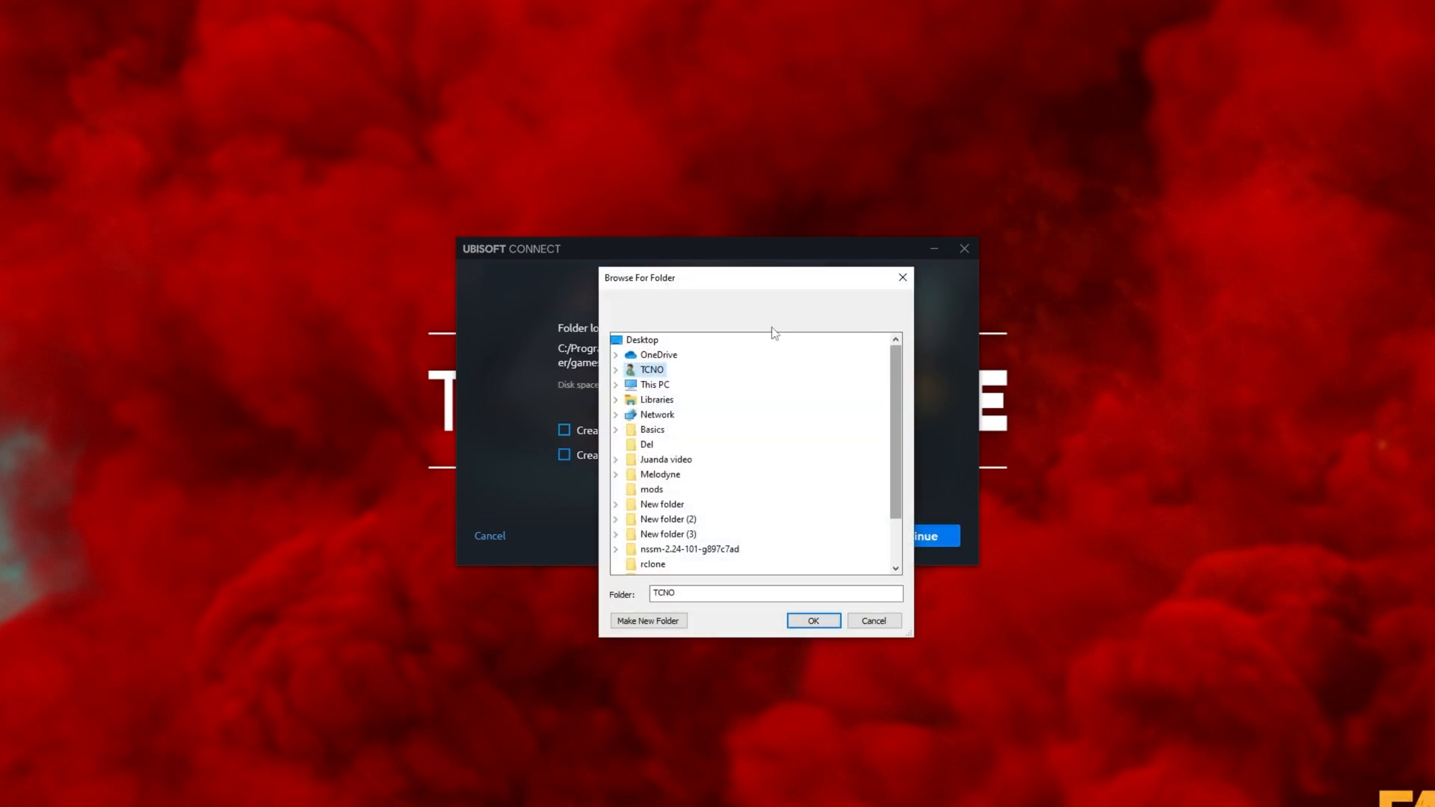
left_click(813, 621)
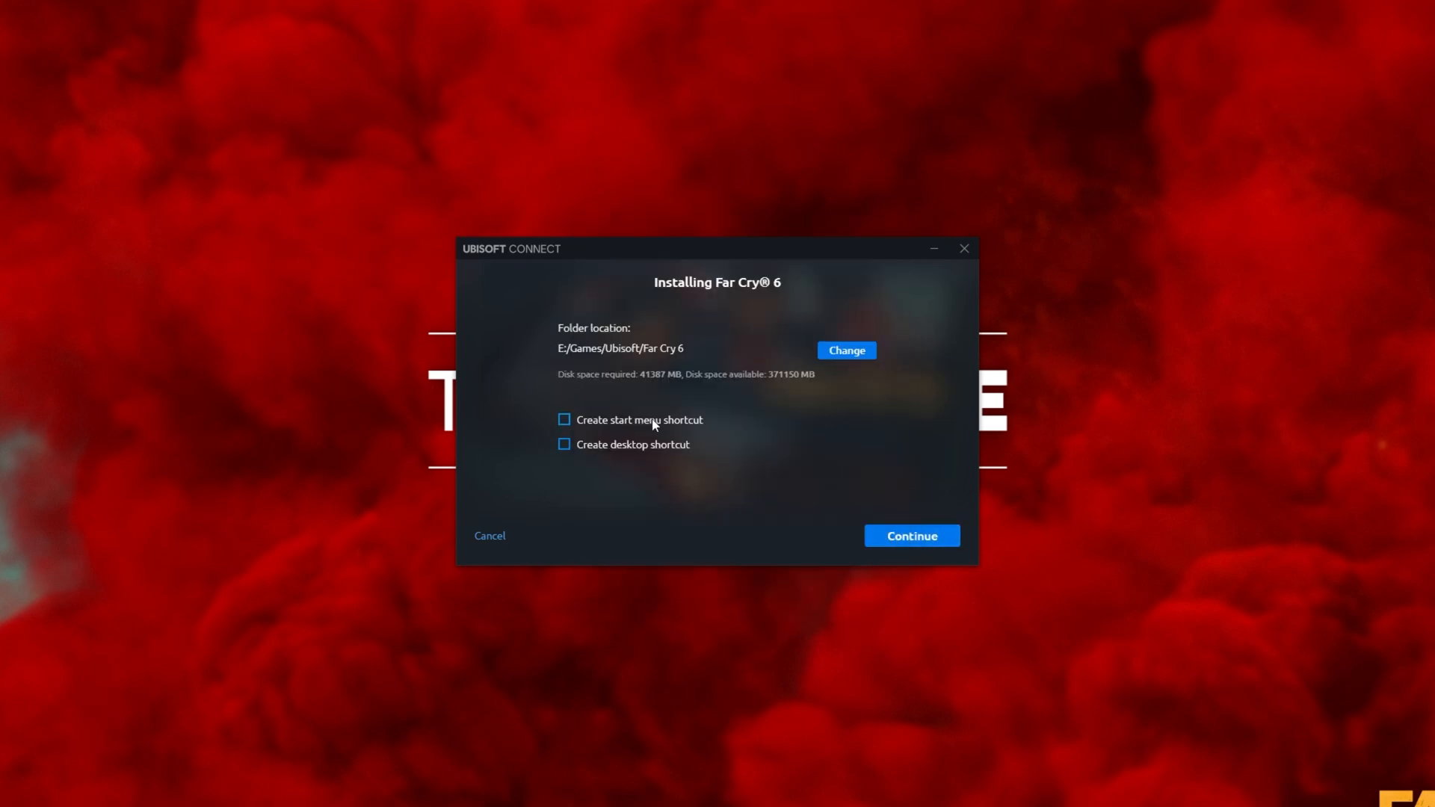
left_click(911, 535)
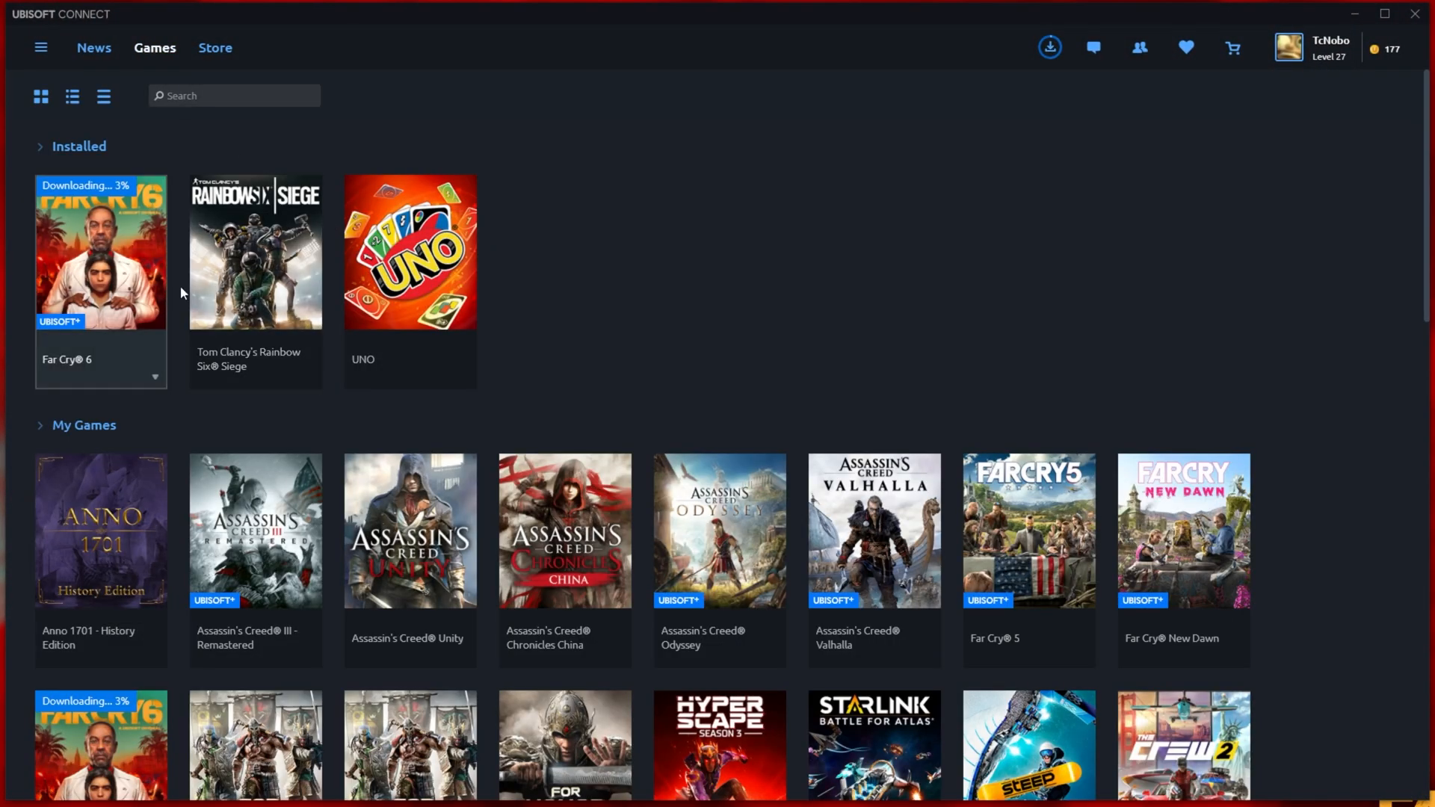
- Show the Downloads page with Far Cry 6 at 1.36 of 35.17 GB, about 8 minutes left
left_click(1049, 47)
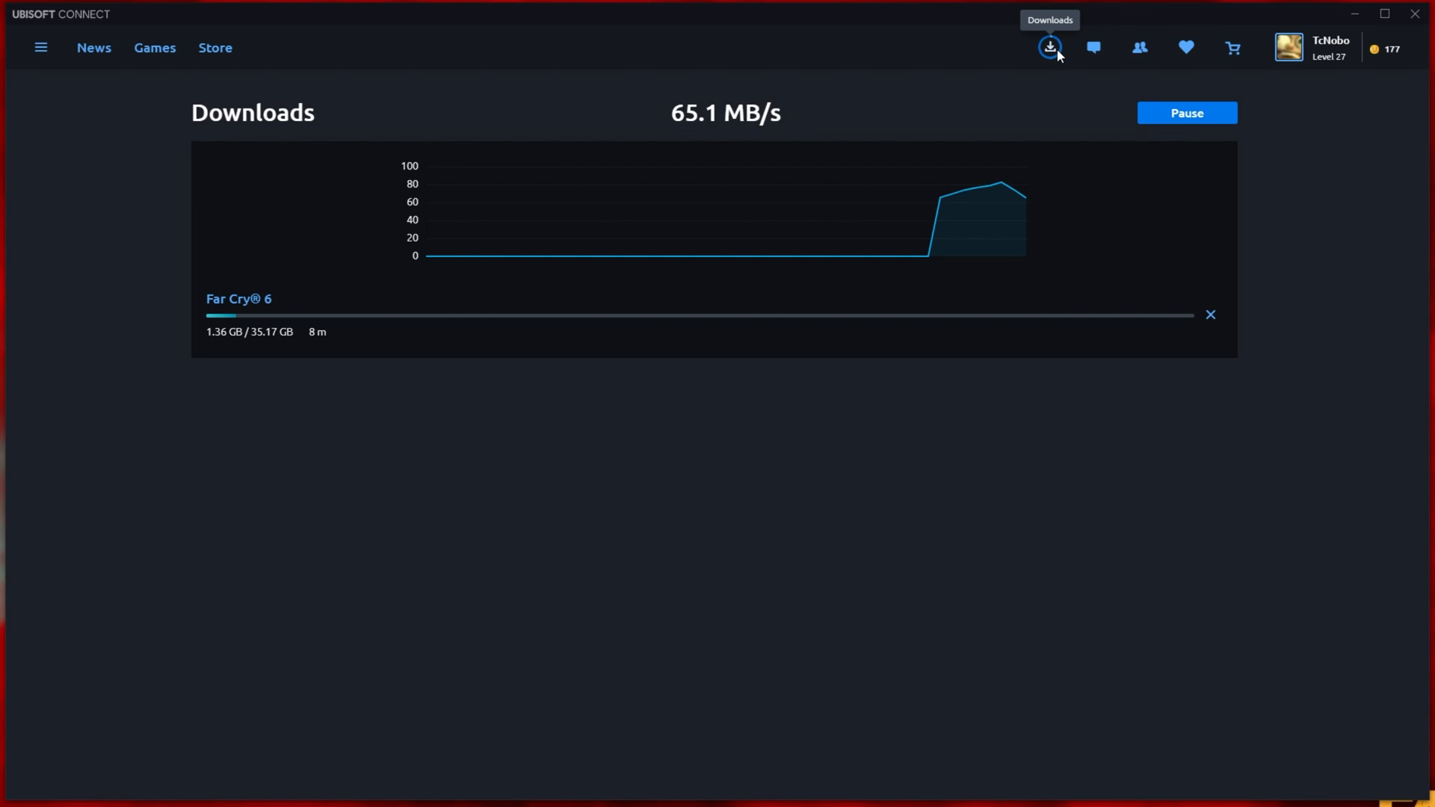
mouse_move(769, 311)
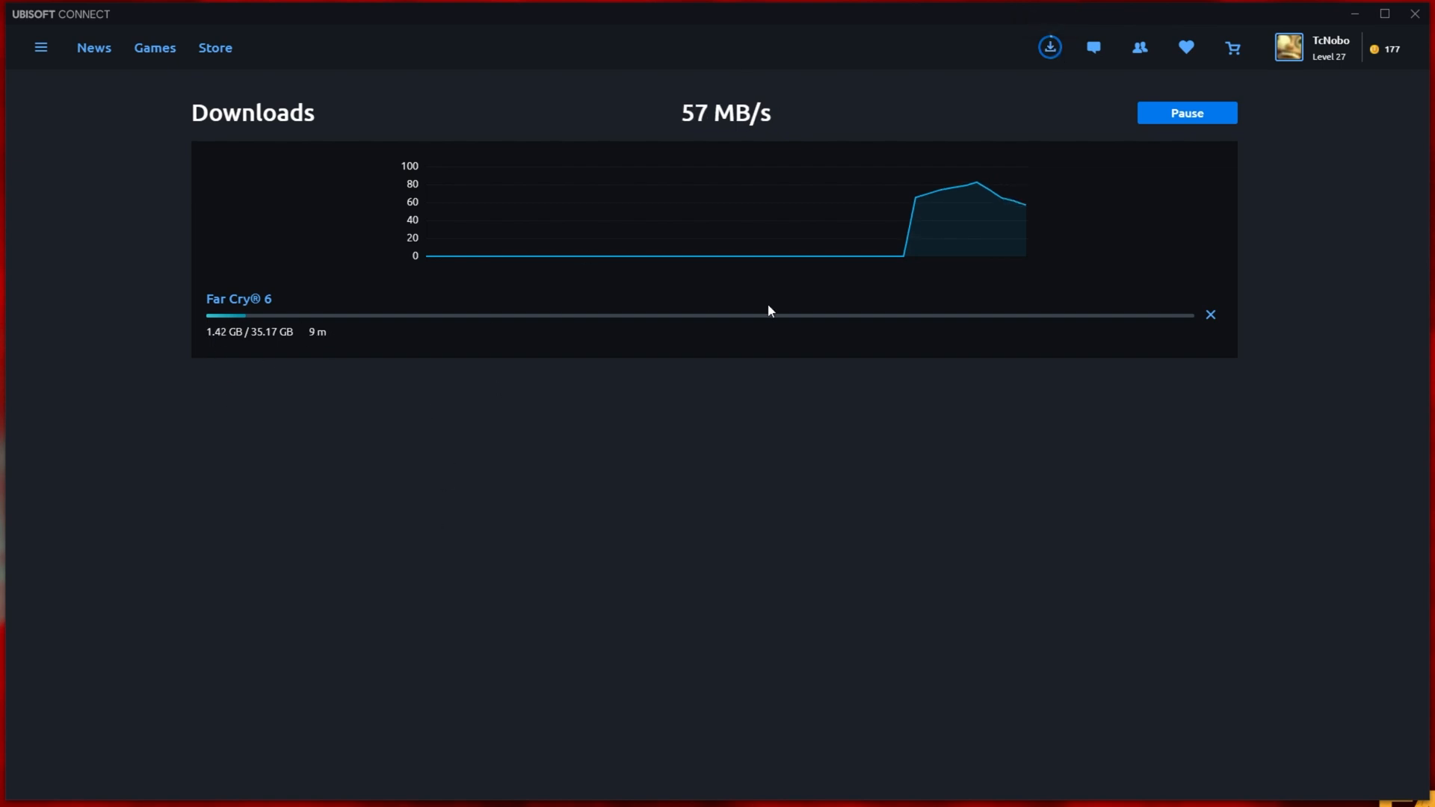